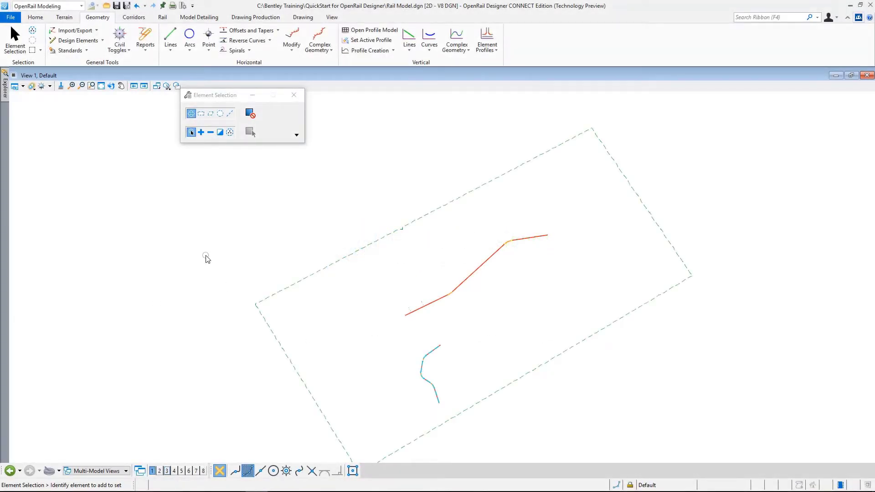
mouse_move(324, 328)
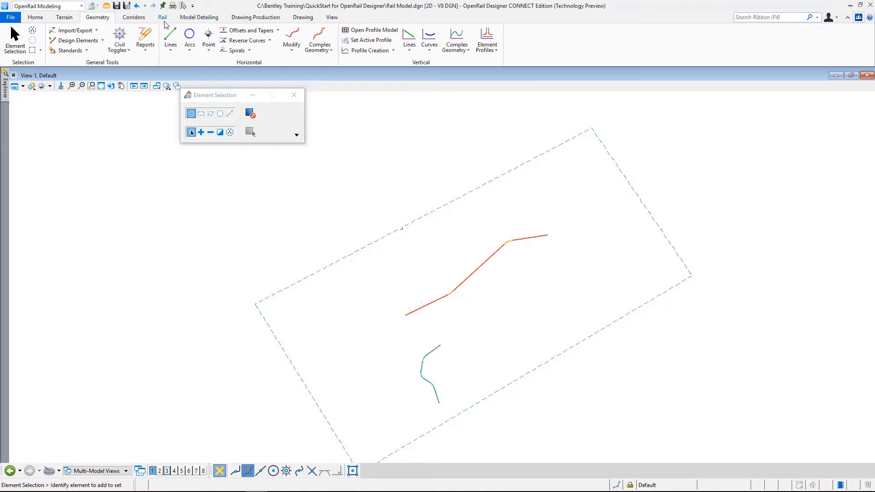
Show the Rail ribbon with the speed table and cant design tools
left_click(162, 17)
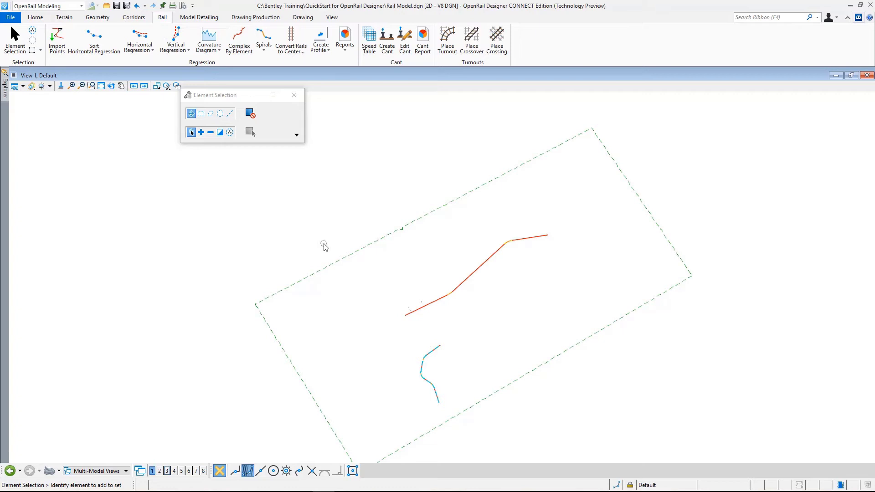
mouse_move(530, 352)
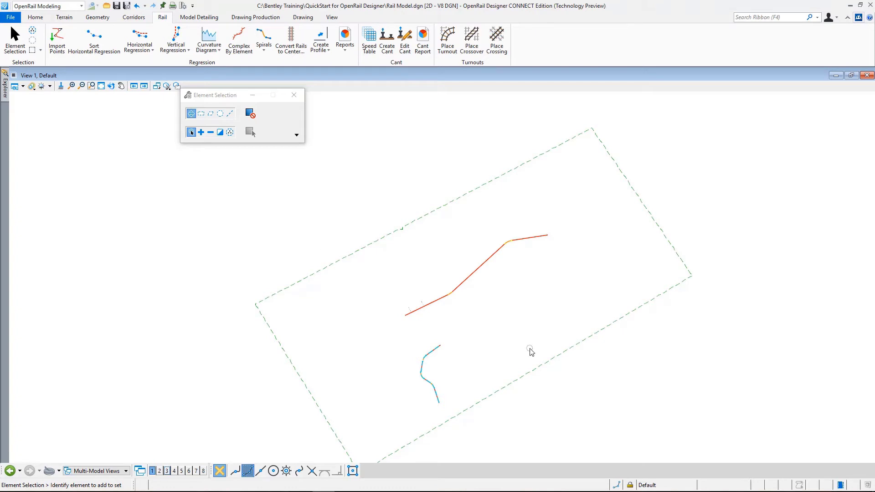
mouse_move(526, 355)
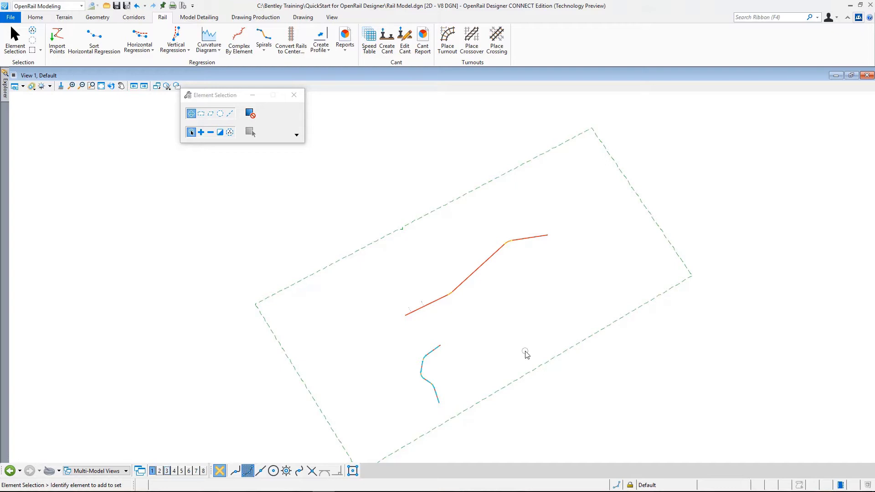
mouse_move(481, 320)
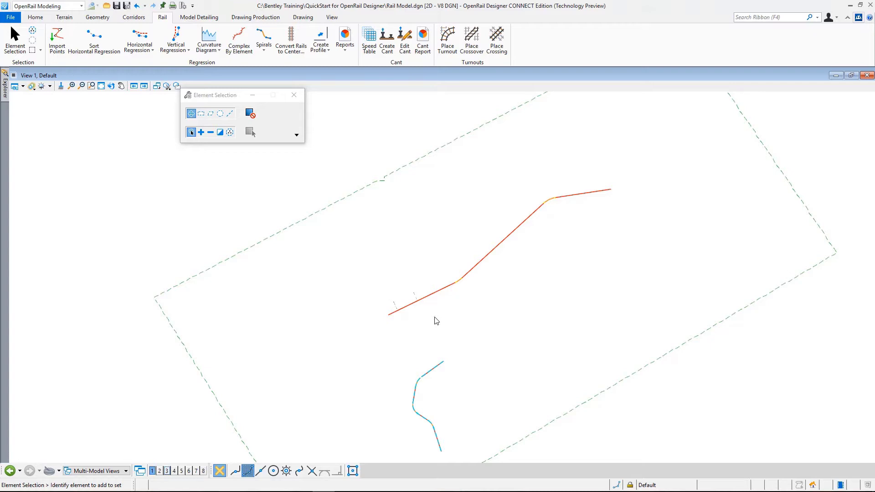
mouse_move(214, 91)
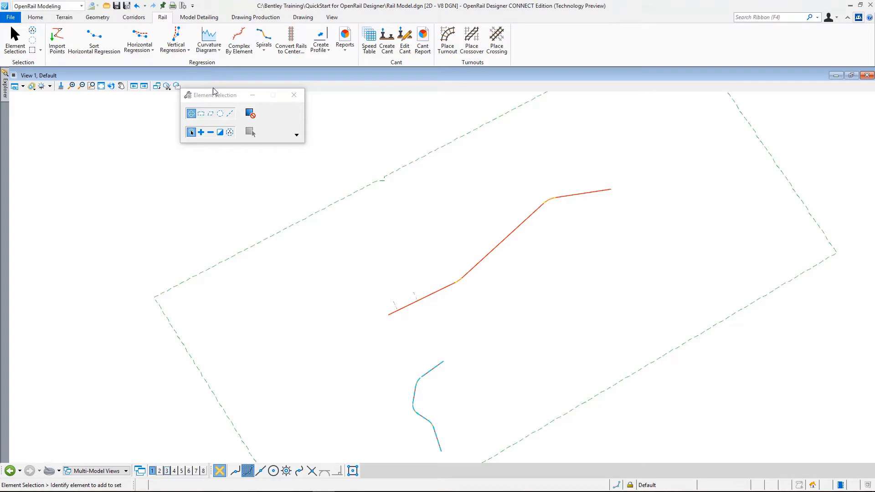
Move the Element Selection dialog aside to clear the alignment view
left_click_drag(215, 95, 63, 111)
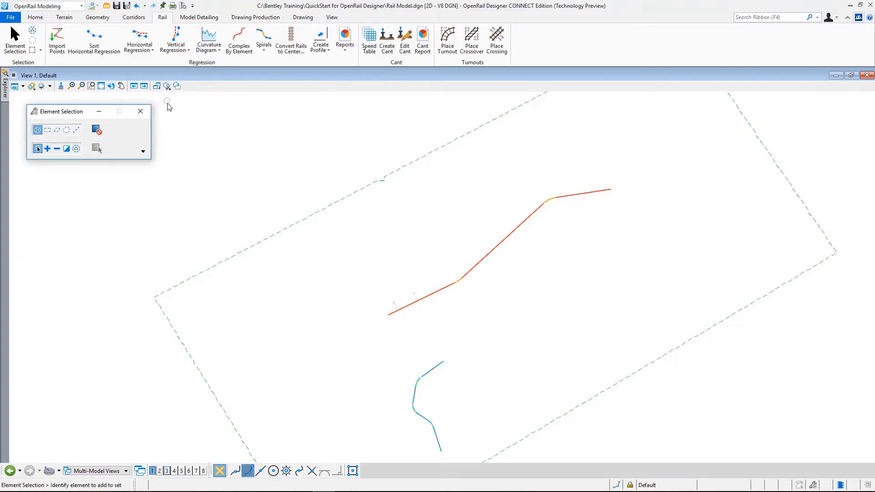
mouse_move(346, 138)
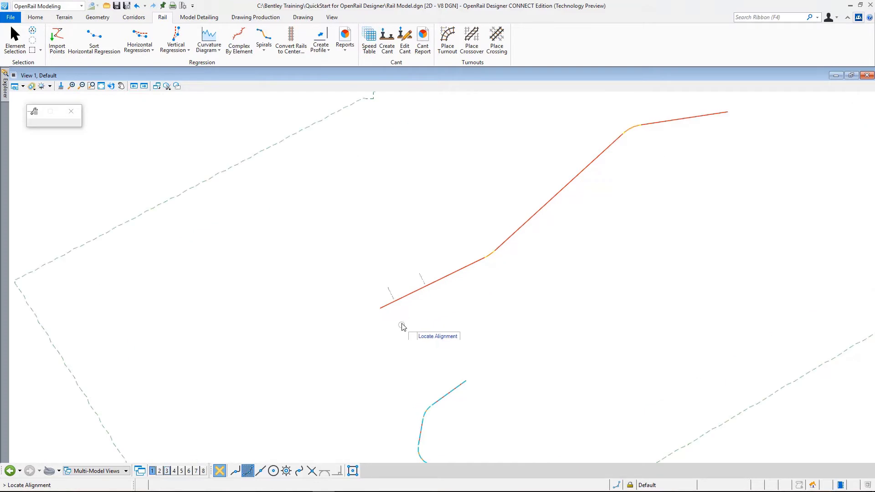
mouse_move(410, 300)
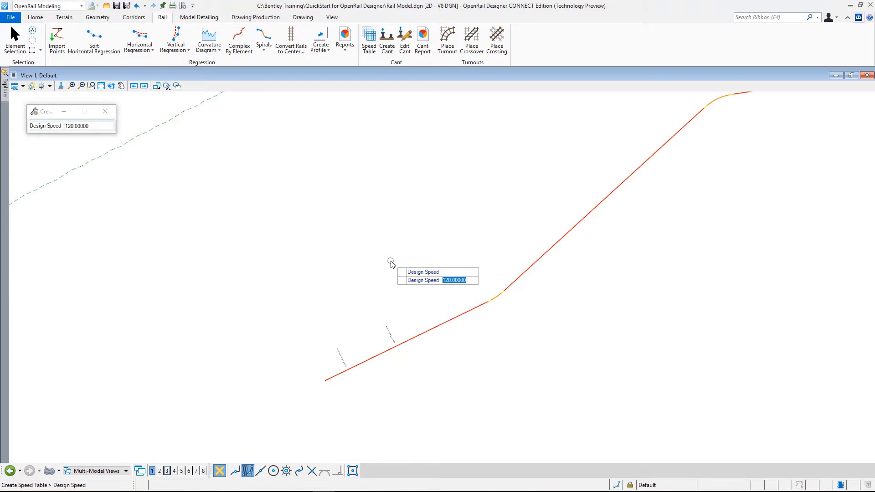
mouse_move(397, 194)
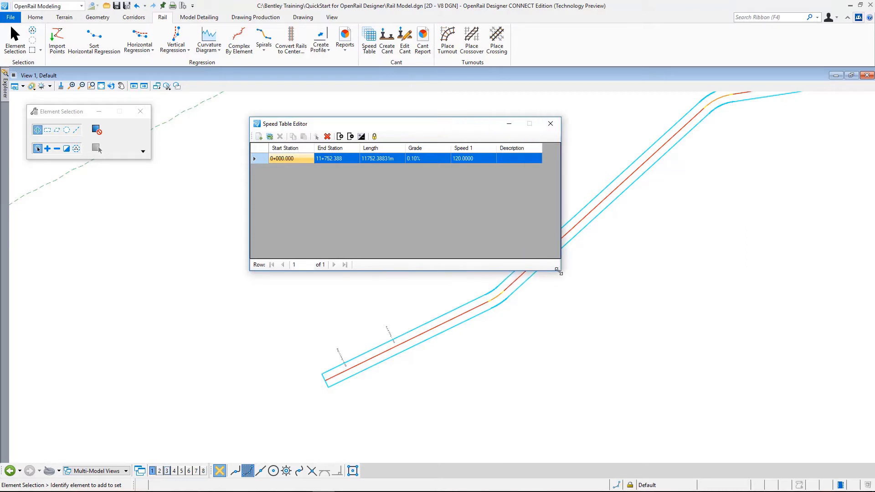
mouse_move(296, 174)
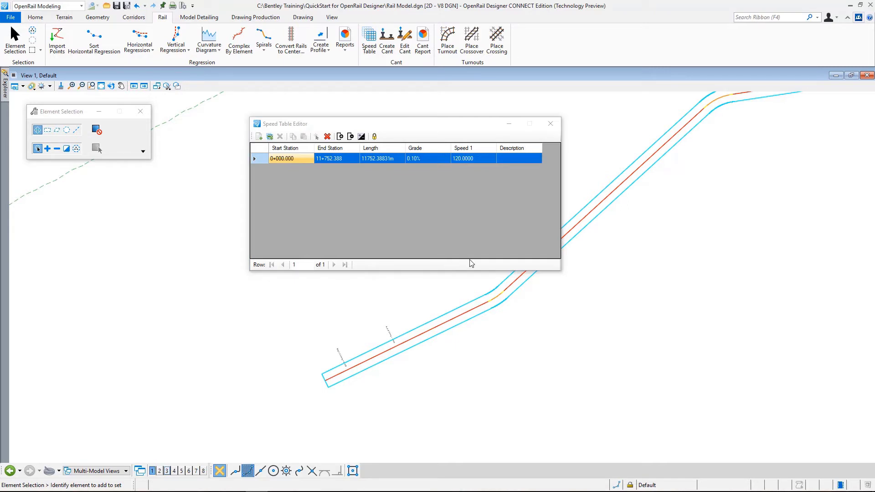
mouse_move(505, 164)
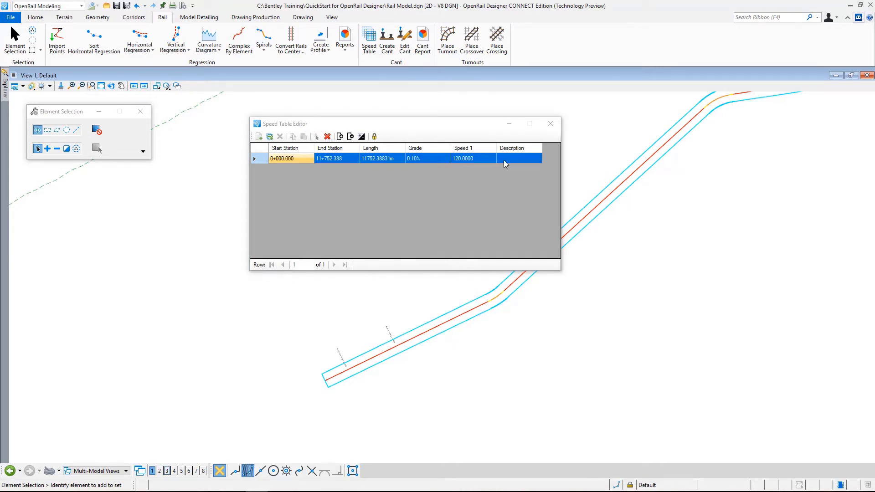
left_click(368, 40)
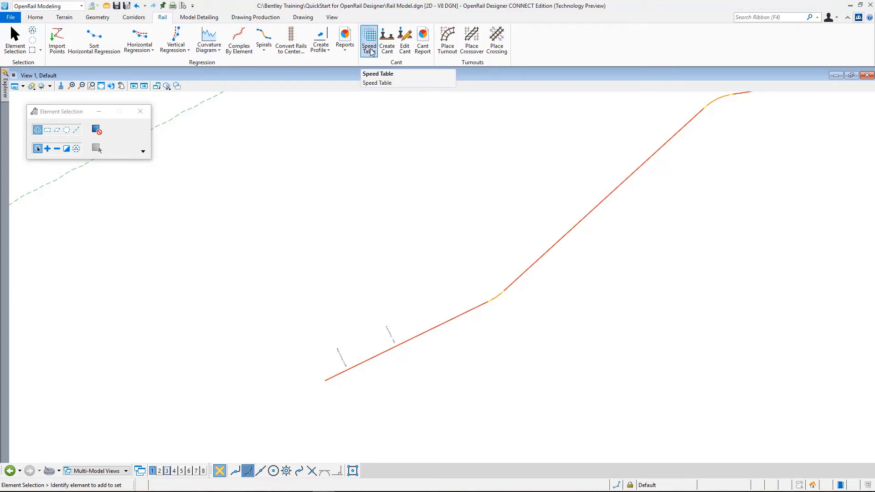
left_click(368, 40)
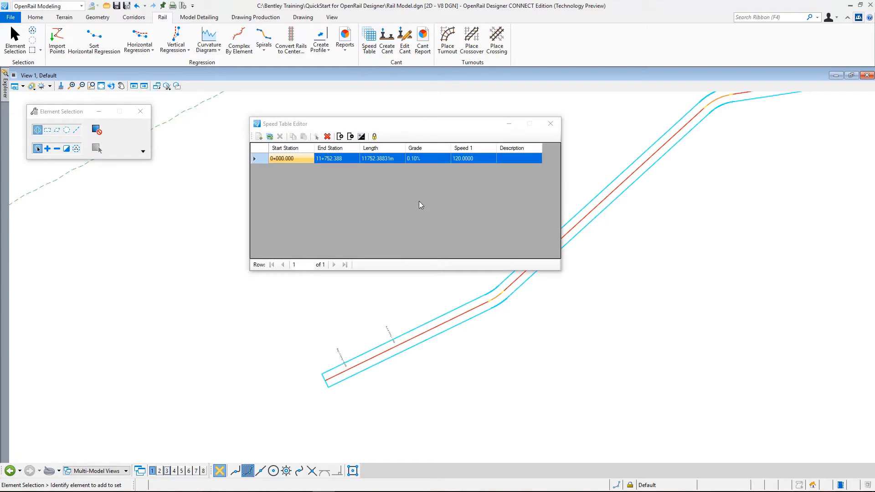
mouse_move(434, 217)
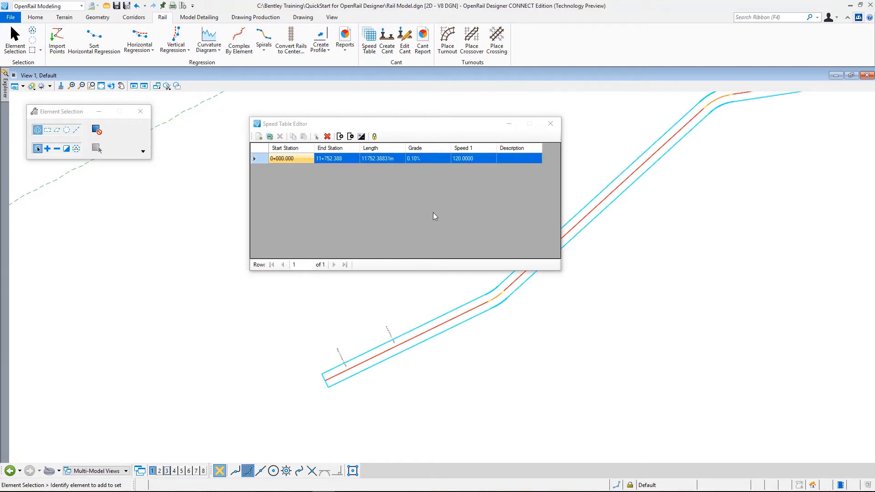
mouse_move(353, 188)
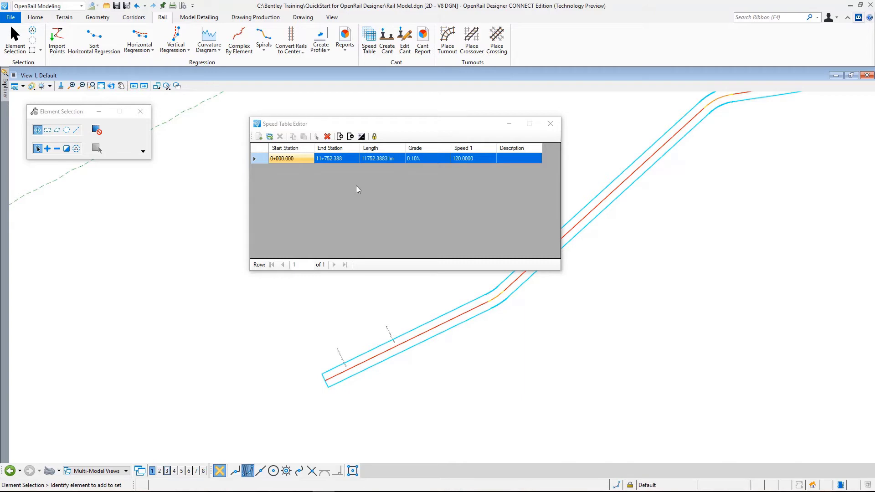
mouse_move(427, 242)
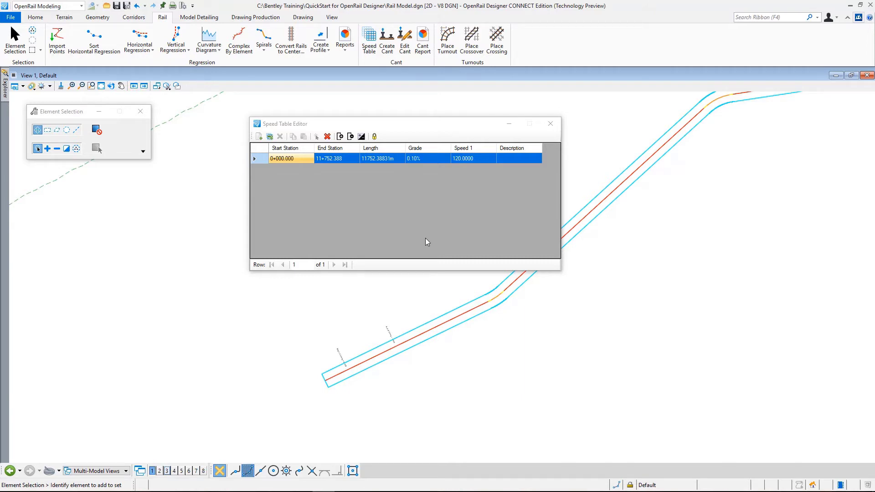
mouse_move(423, 241)
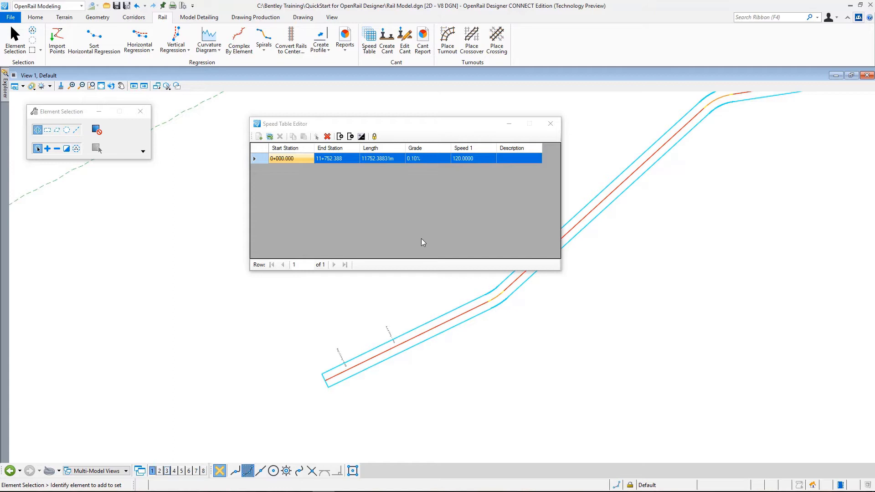
mouse_move(310, 186)
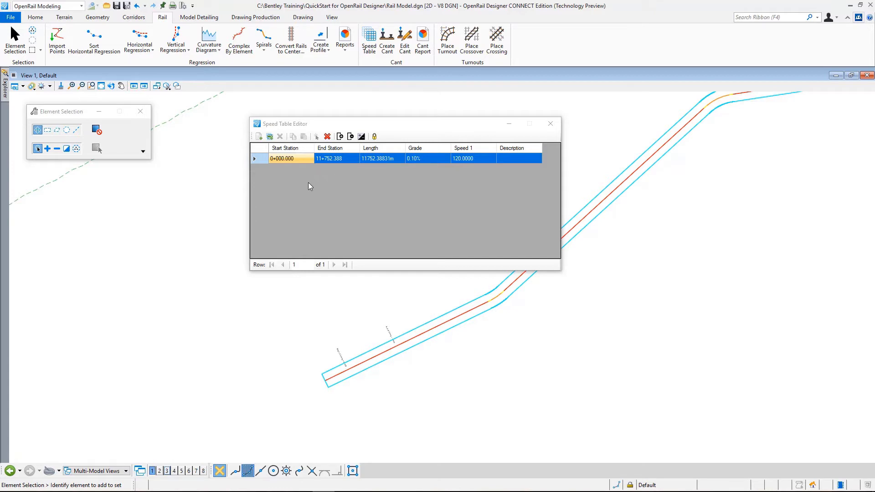
mouse_move(504, 173)
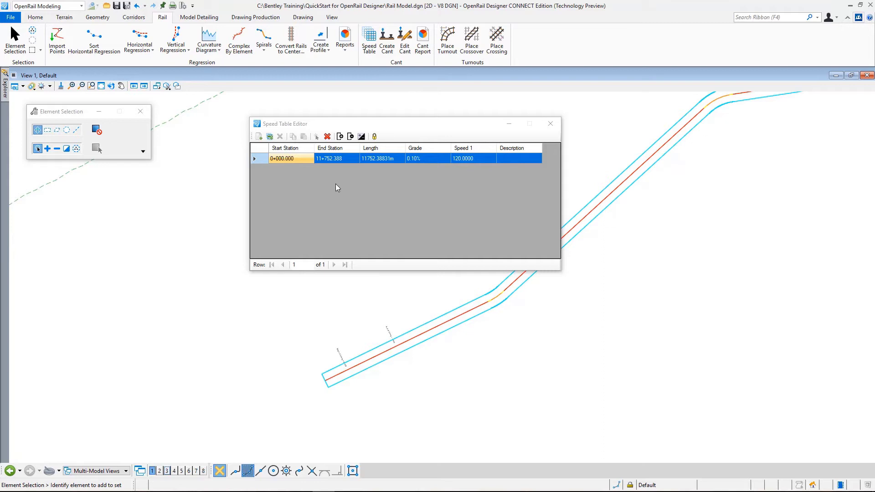
mouse_move(353, 191)
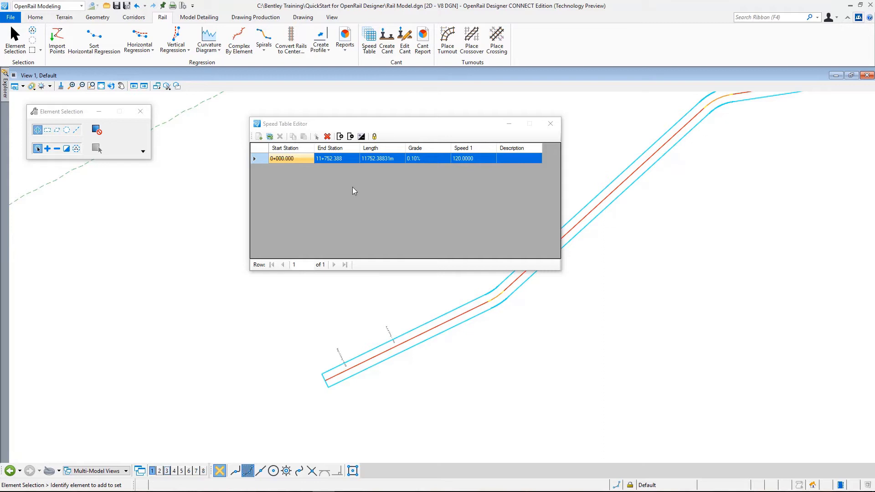
mouse_move(314, 195)
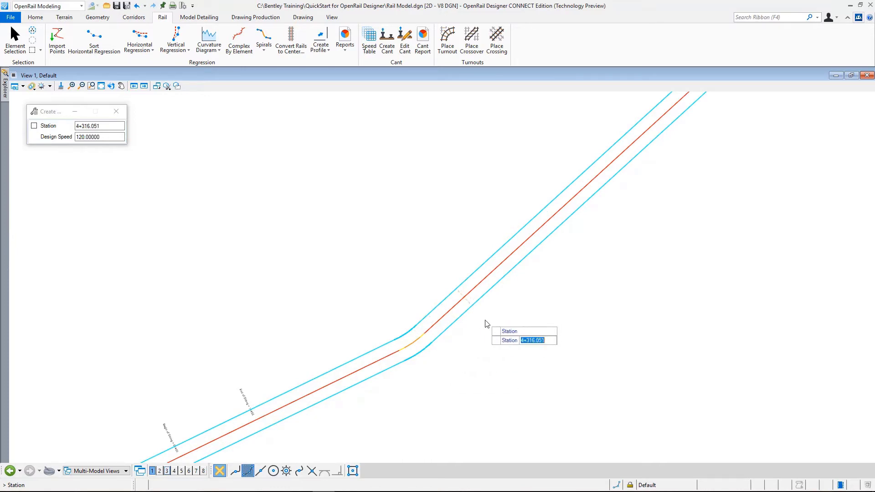
mouse_move(481, 333)
type("4+000.000")
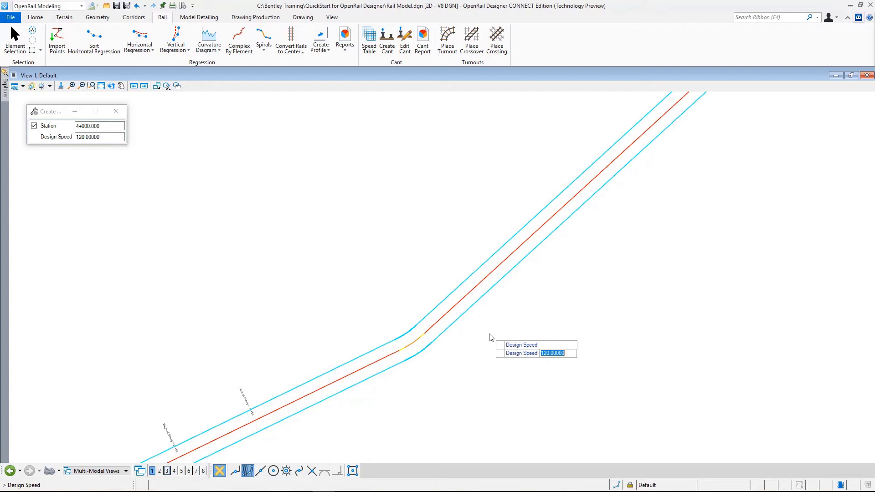
Add a speed change to 90 at station 4+000 and begin another speed range
type("90")
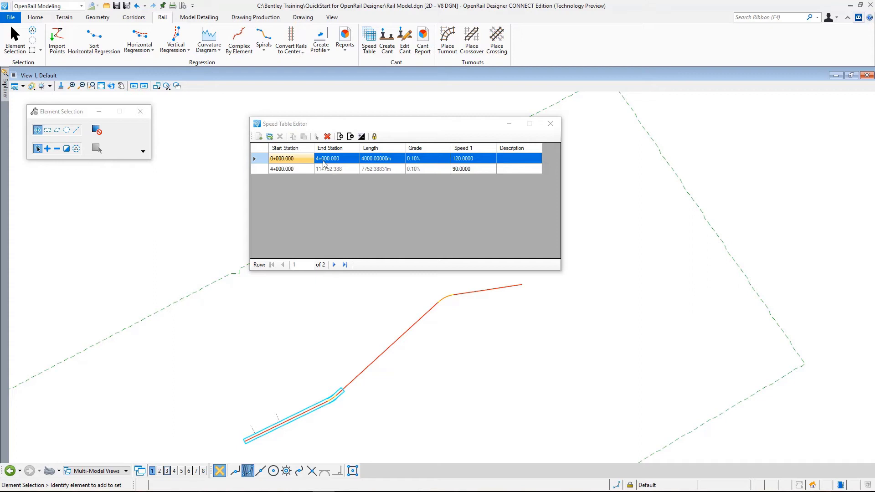
left_click(281, 169)
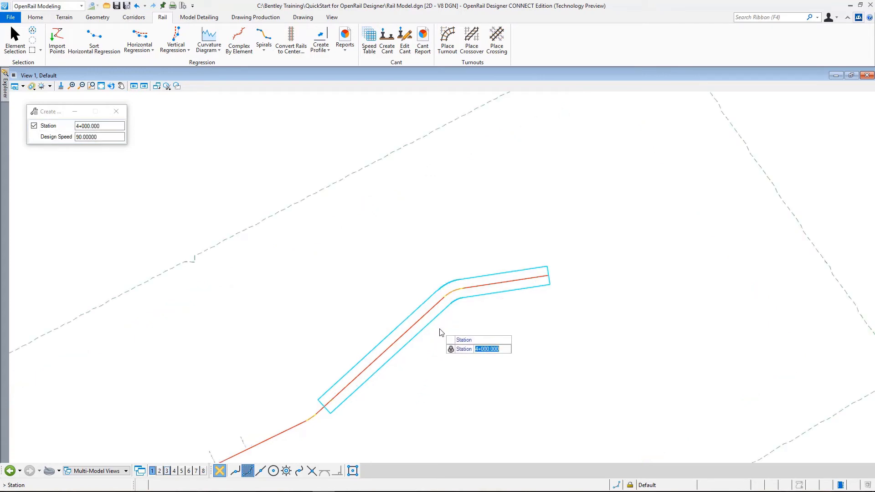
Add a speed range starting at station 10+500.000 with design speed 120
type("10")
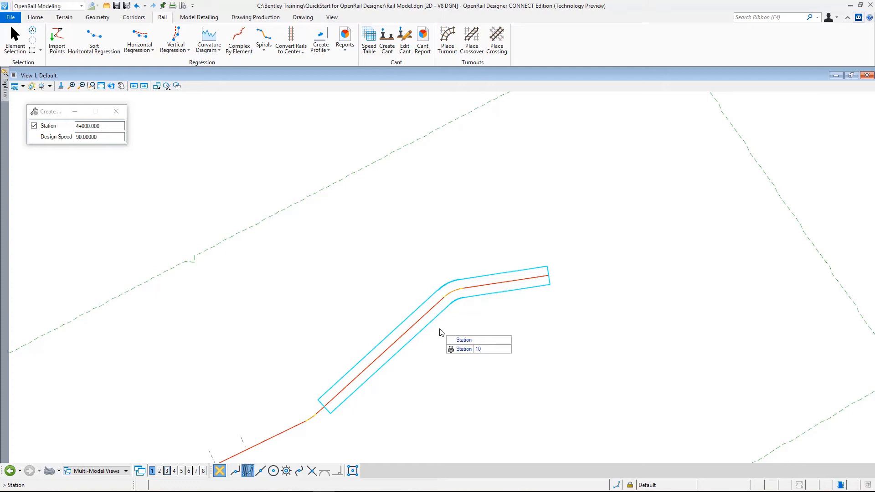
type("10+500.000")
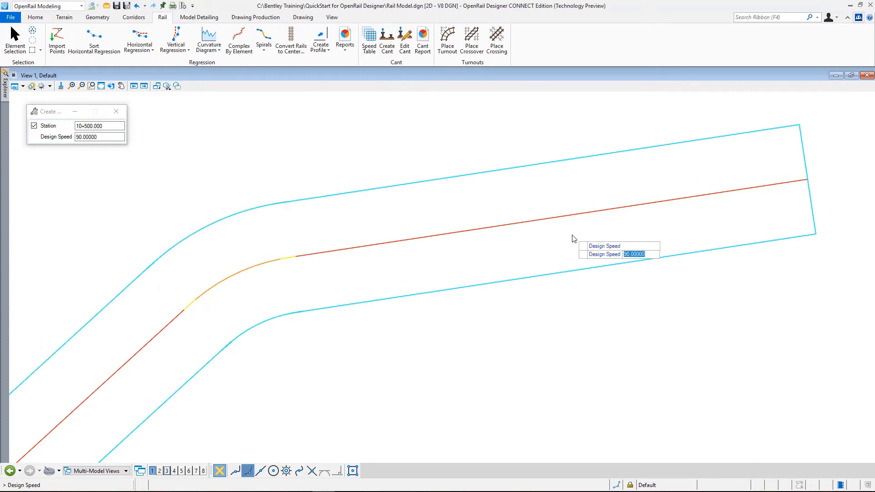
type("120")
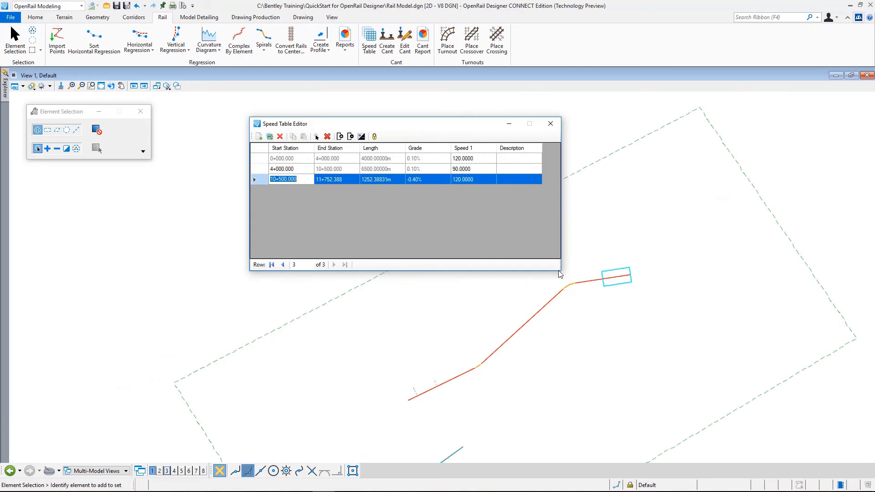
mouse_move(550, 285)
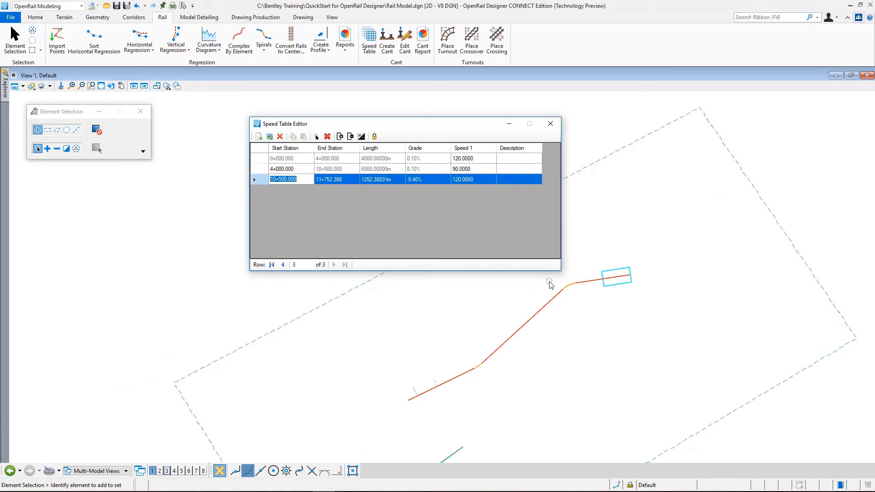
mouse_move(539, 287)
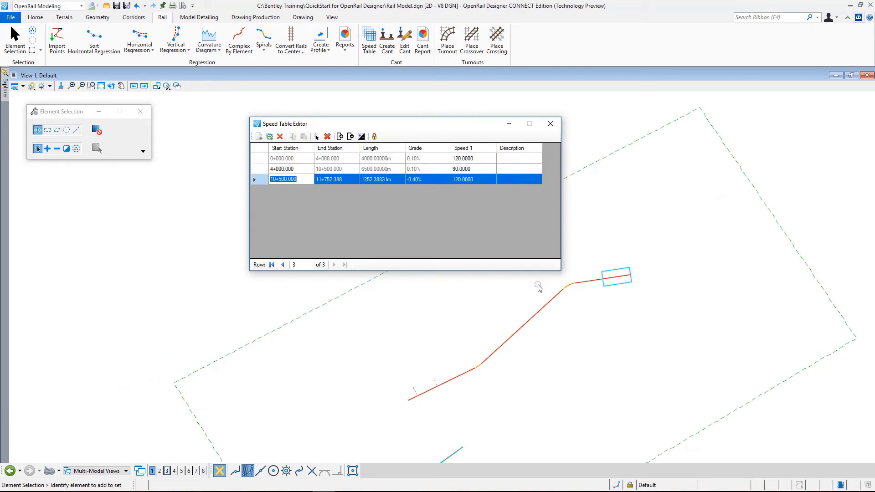
mouse_move(479, 273)
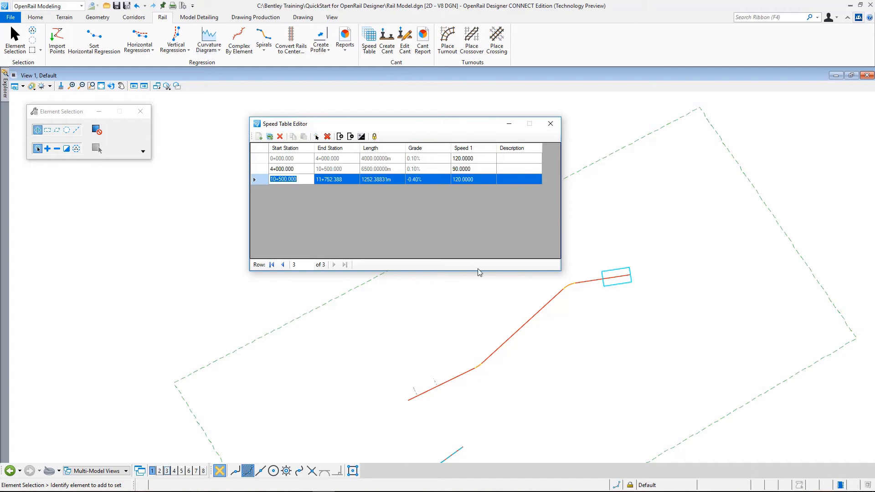
mouse_move(438, 215)
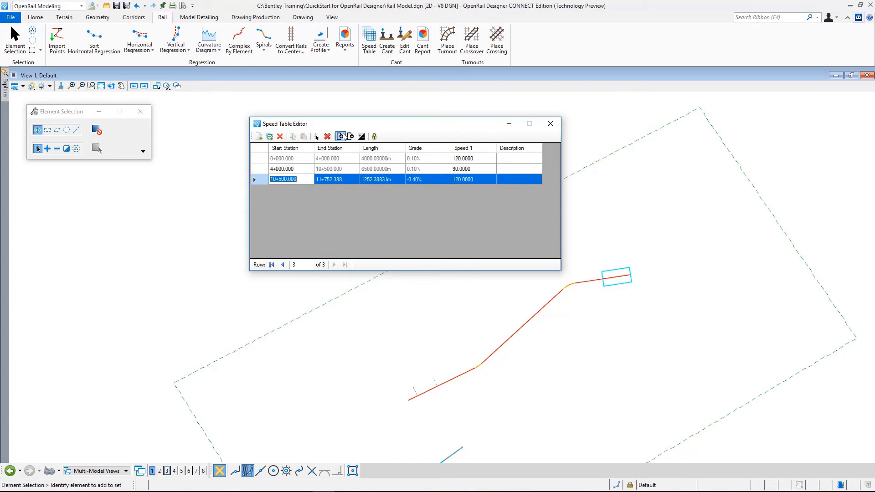
mouse_move(340, 135)
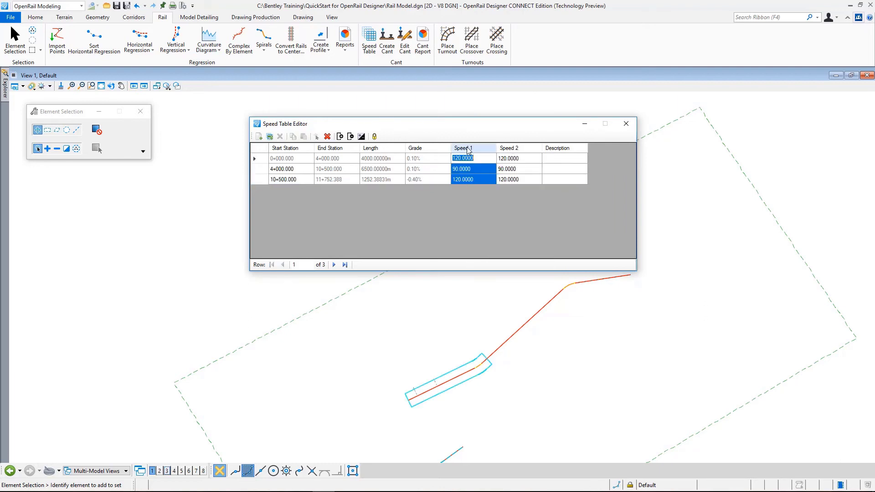
Rename the Speed 1 column to Express
right_click(465, 147)
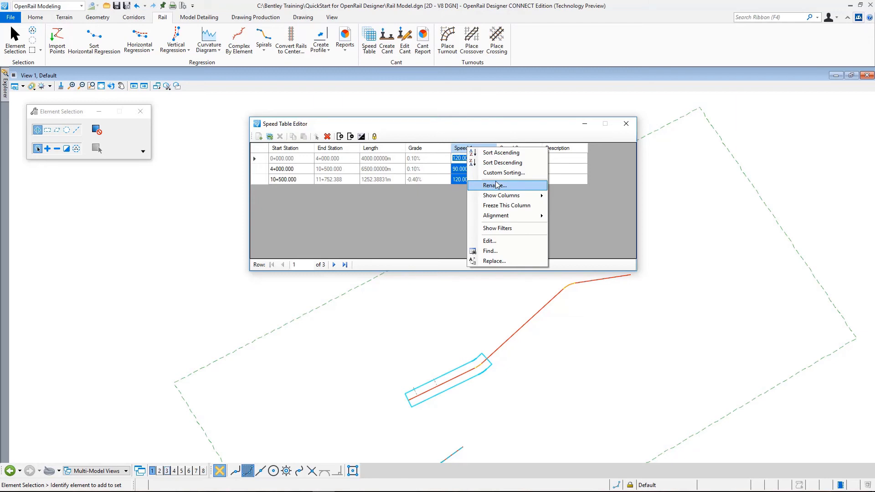
left_click(493, 185)
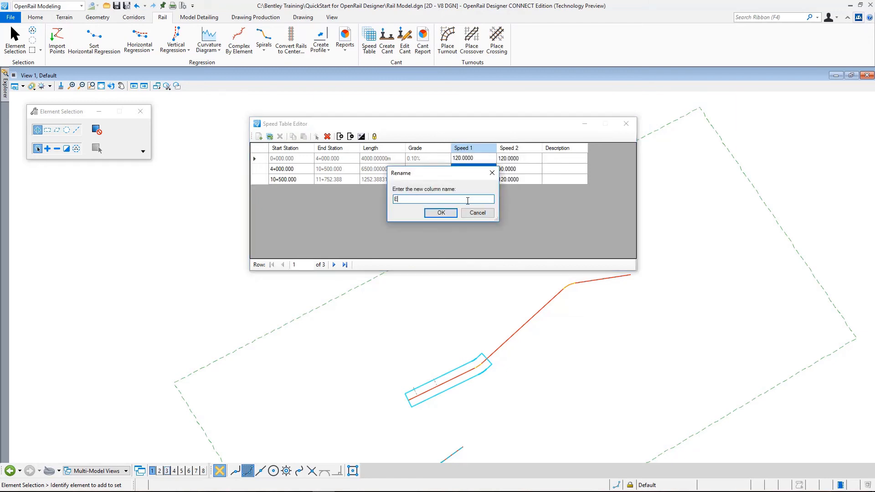
type("xpress")
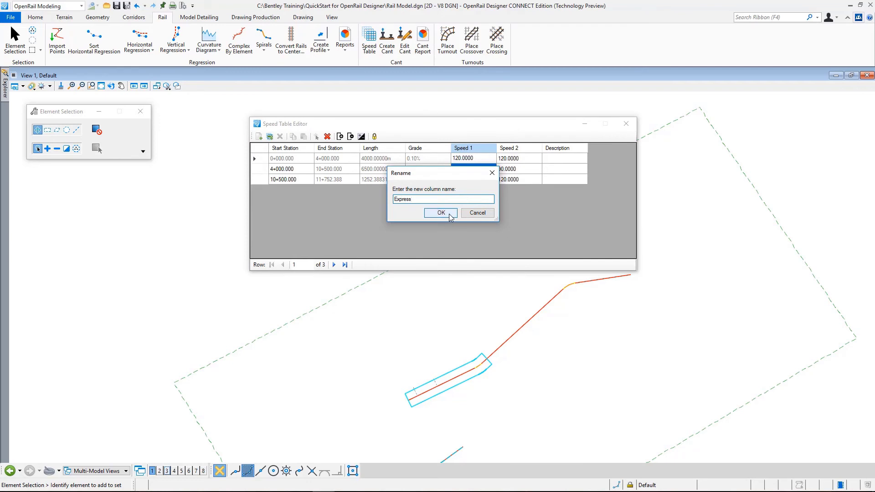
left_click(440, 213)
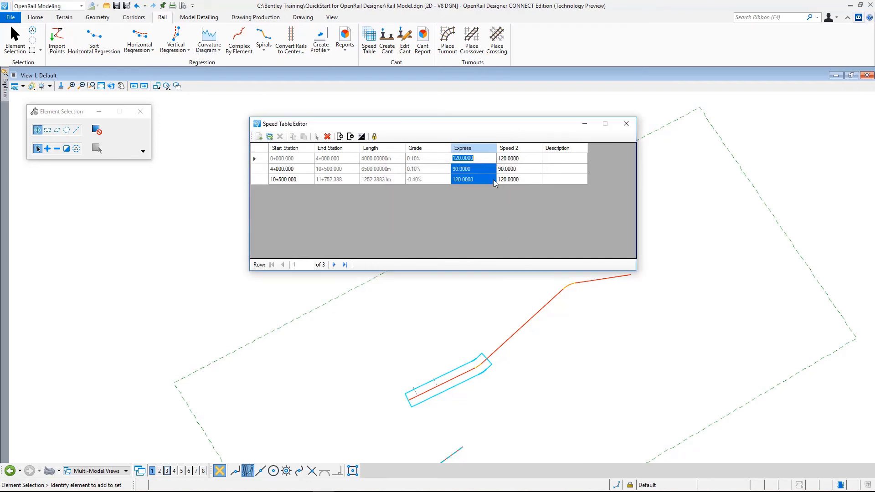
Rename the Speed 2 column to Freight
left_click(507, 148)
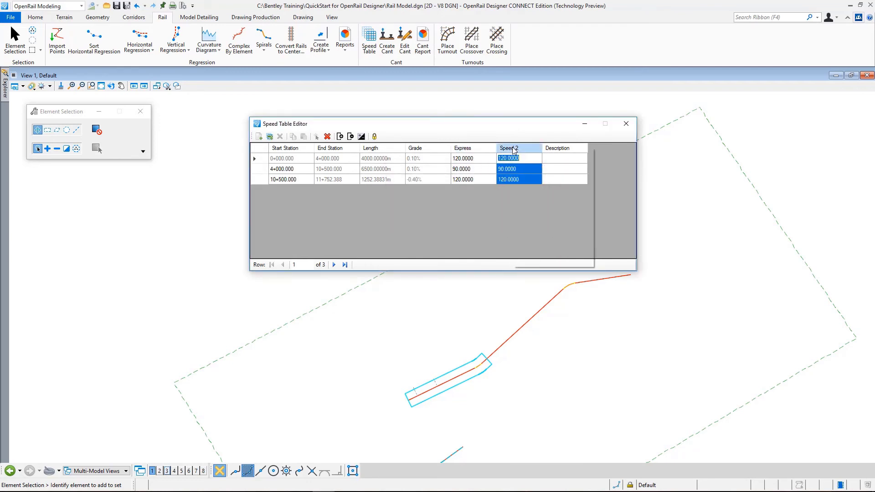
double_click(509, 148)
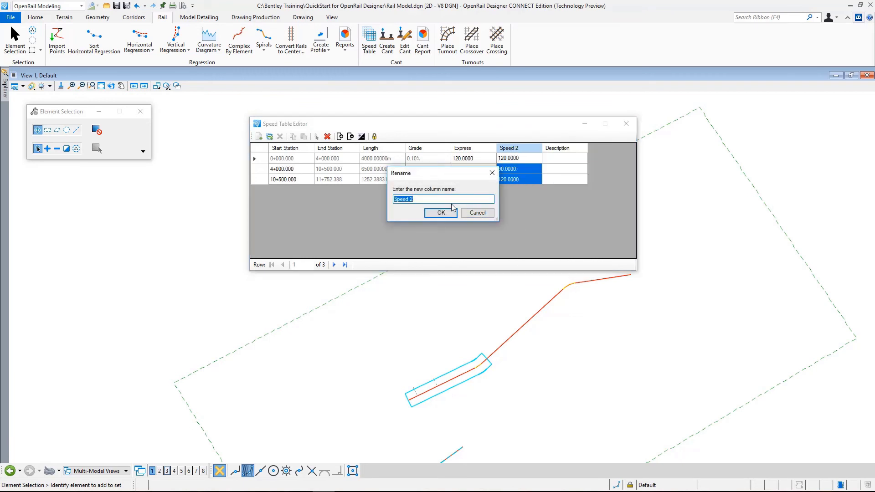
type("Freigh")
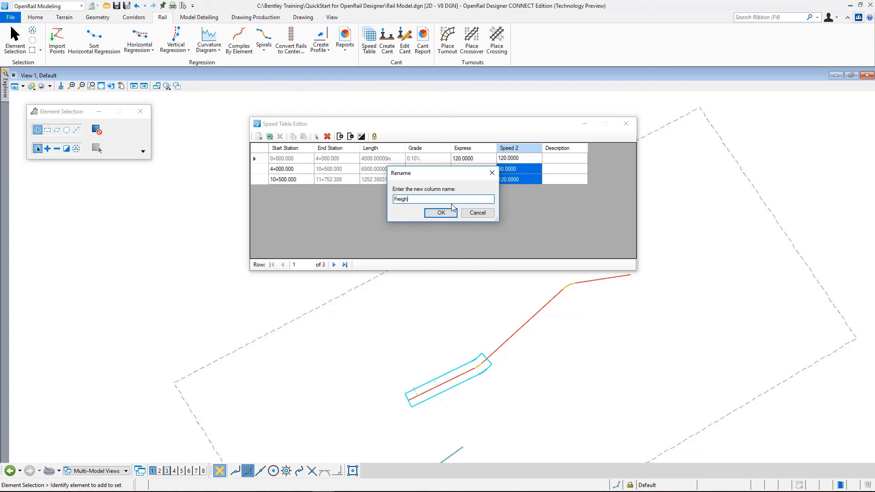
left_click(440, 212)
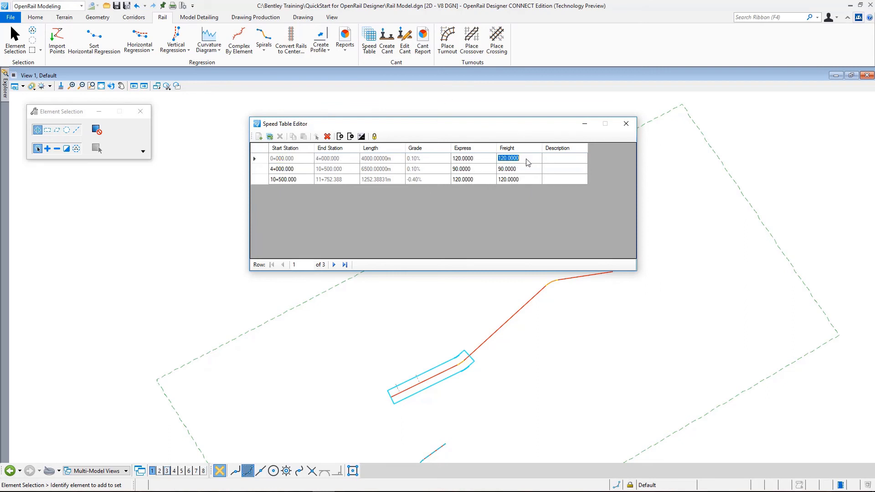
Set the Freight speeds to 90, 70, 90 and close the Speed Table Editor
type("90")
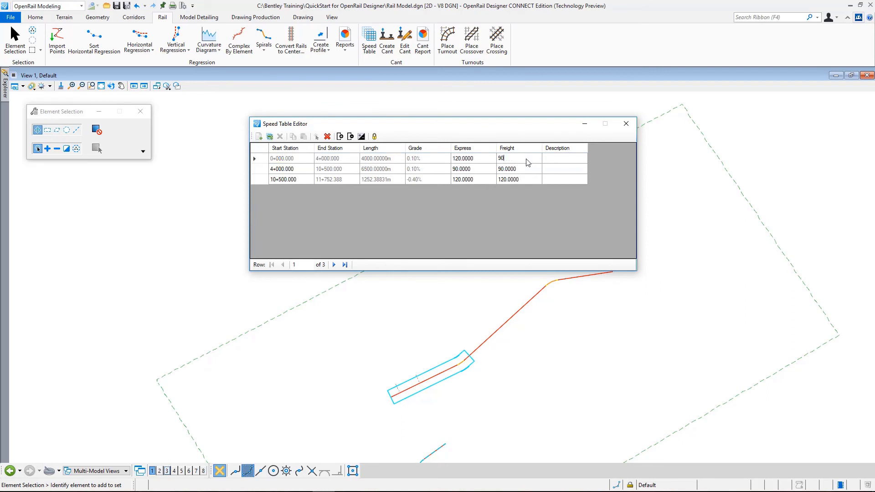
left_click(507, 169)
type("70")
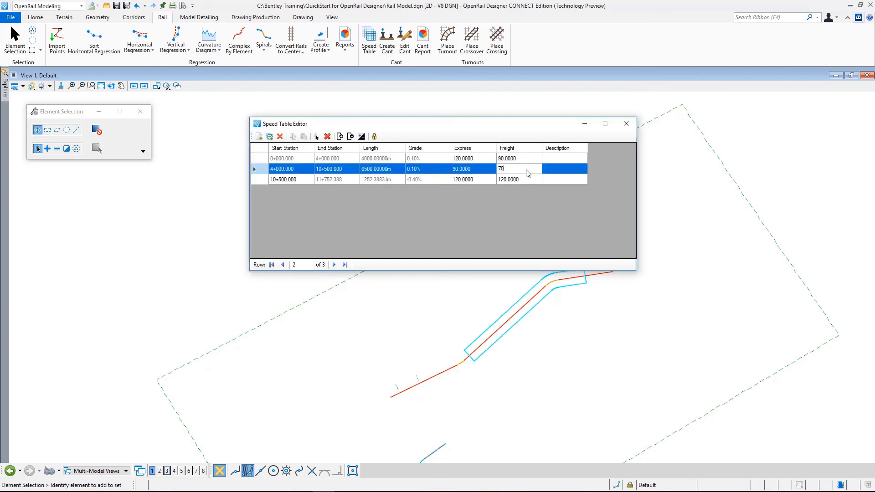
left_click(507, 180)
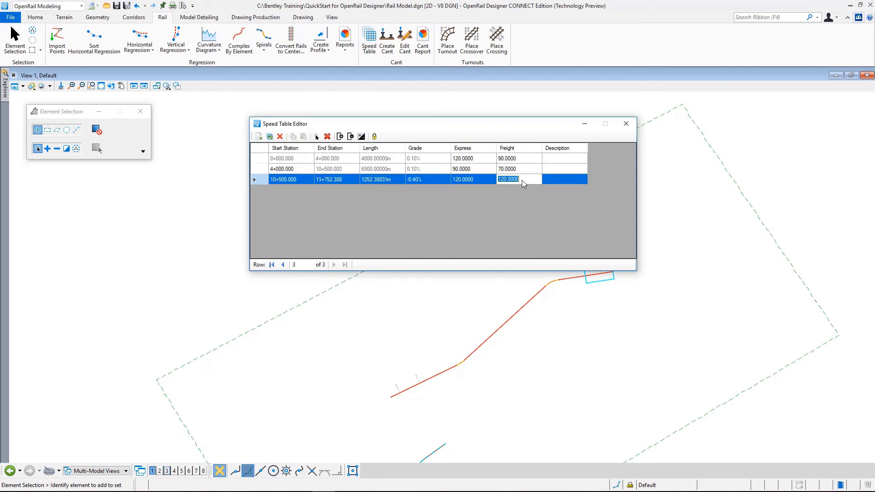
type("90")
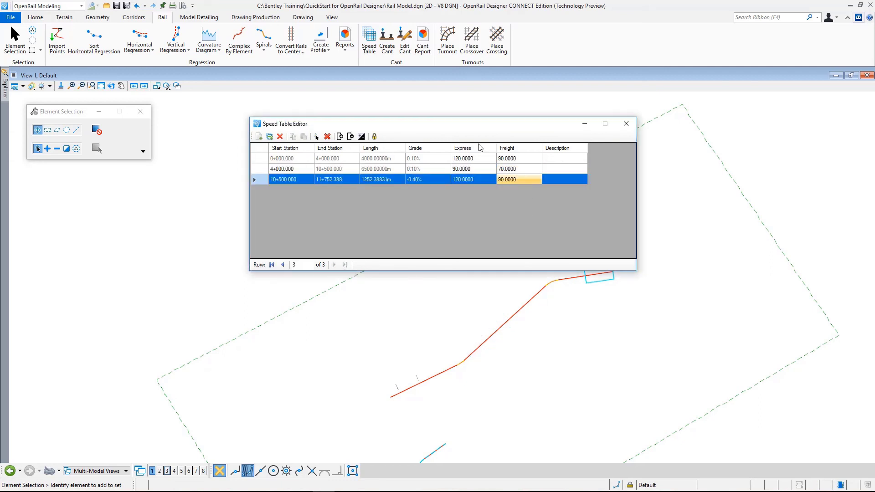
mouse_move(340, 136)
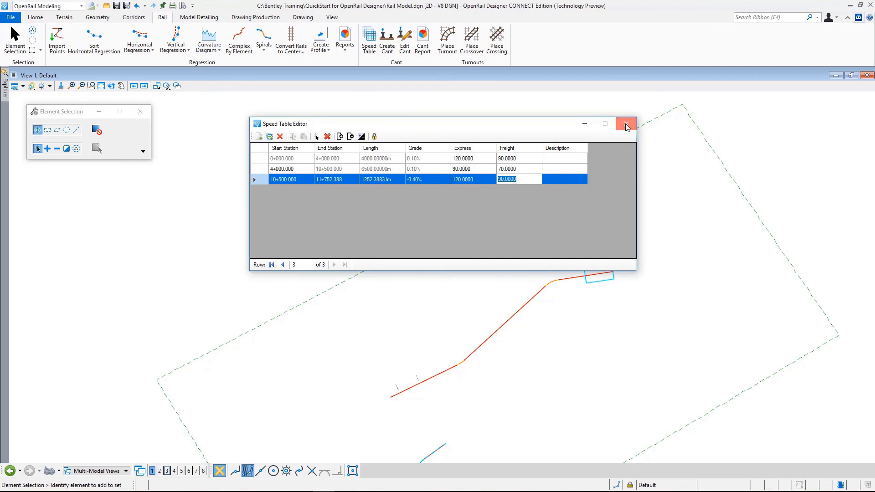
left_click(626, 123)
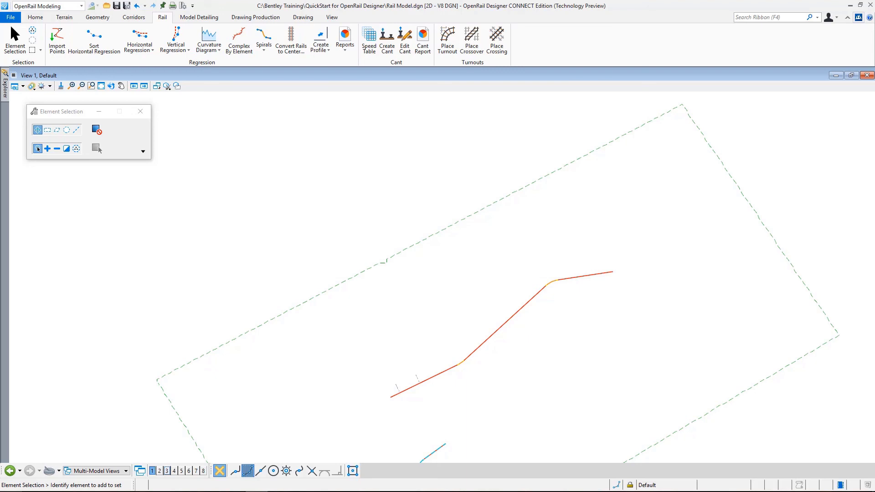